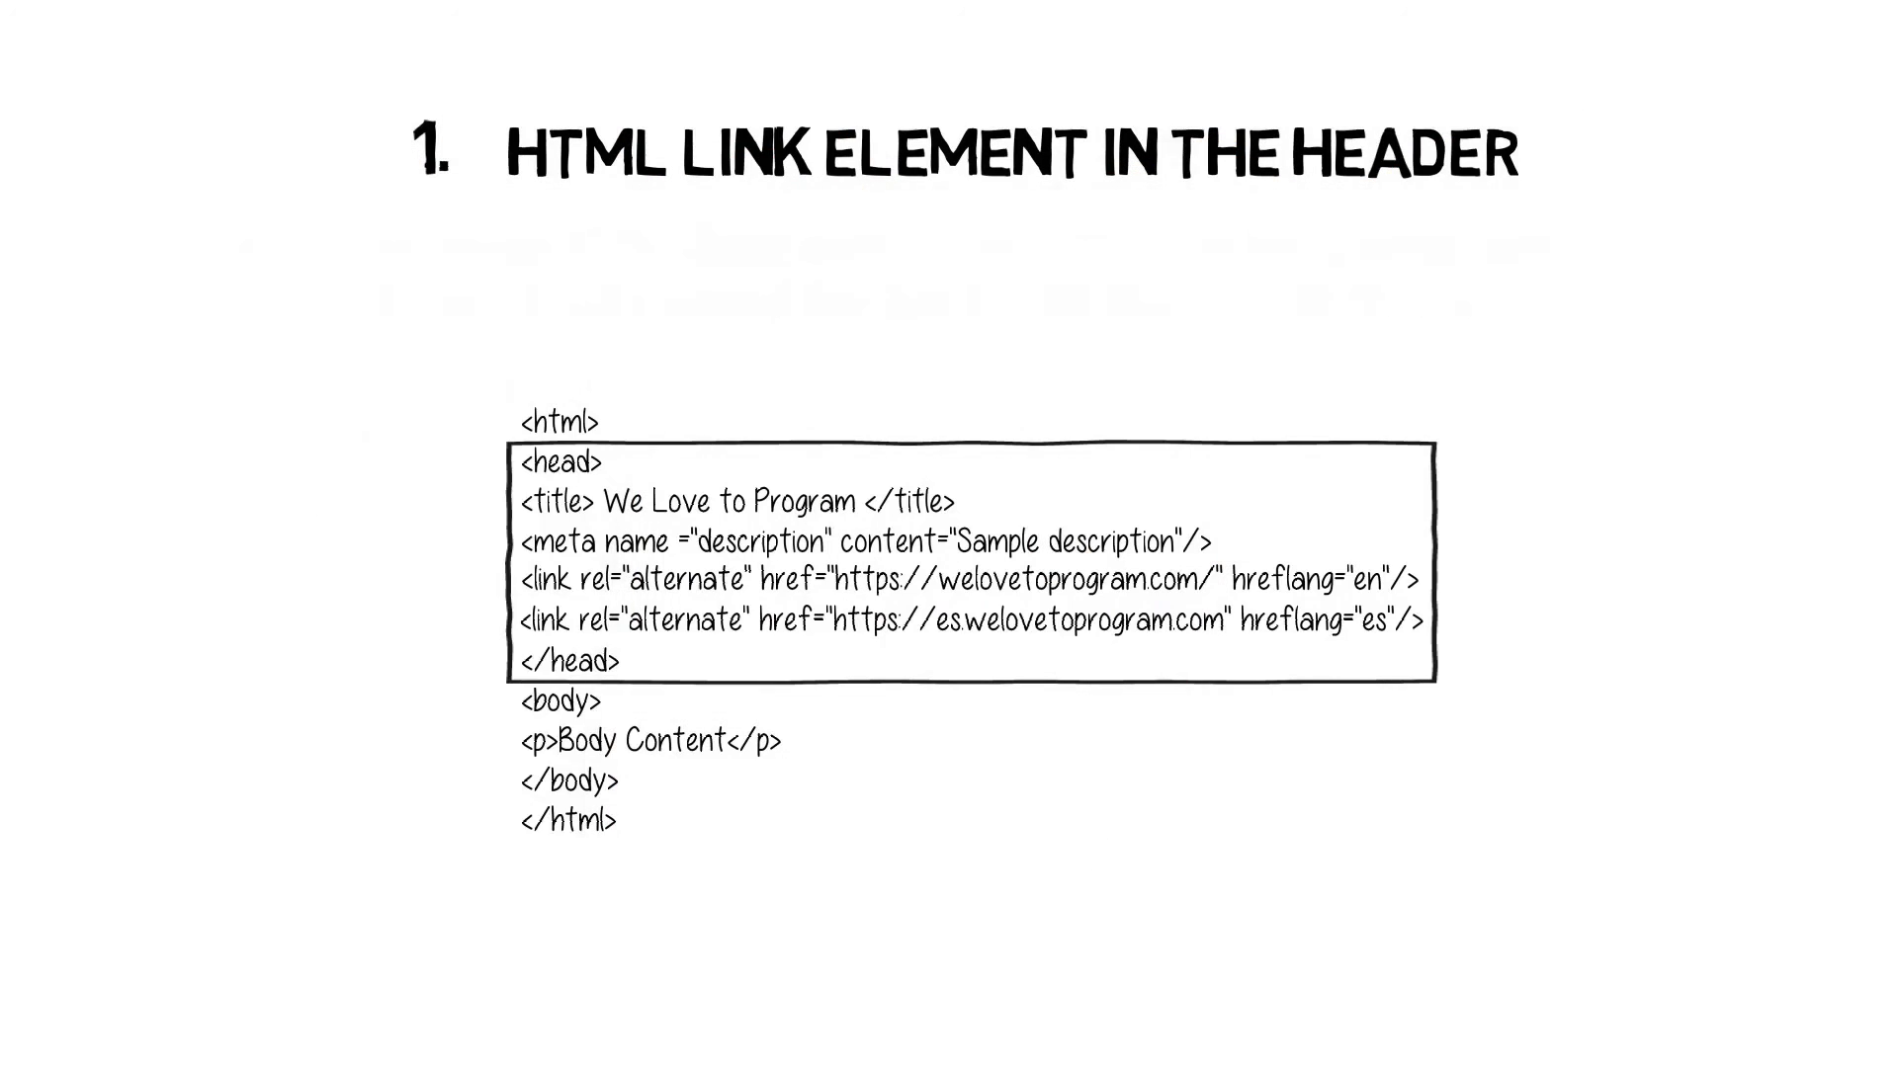
{"action": "type", "text": "Similarly, add the s"}
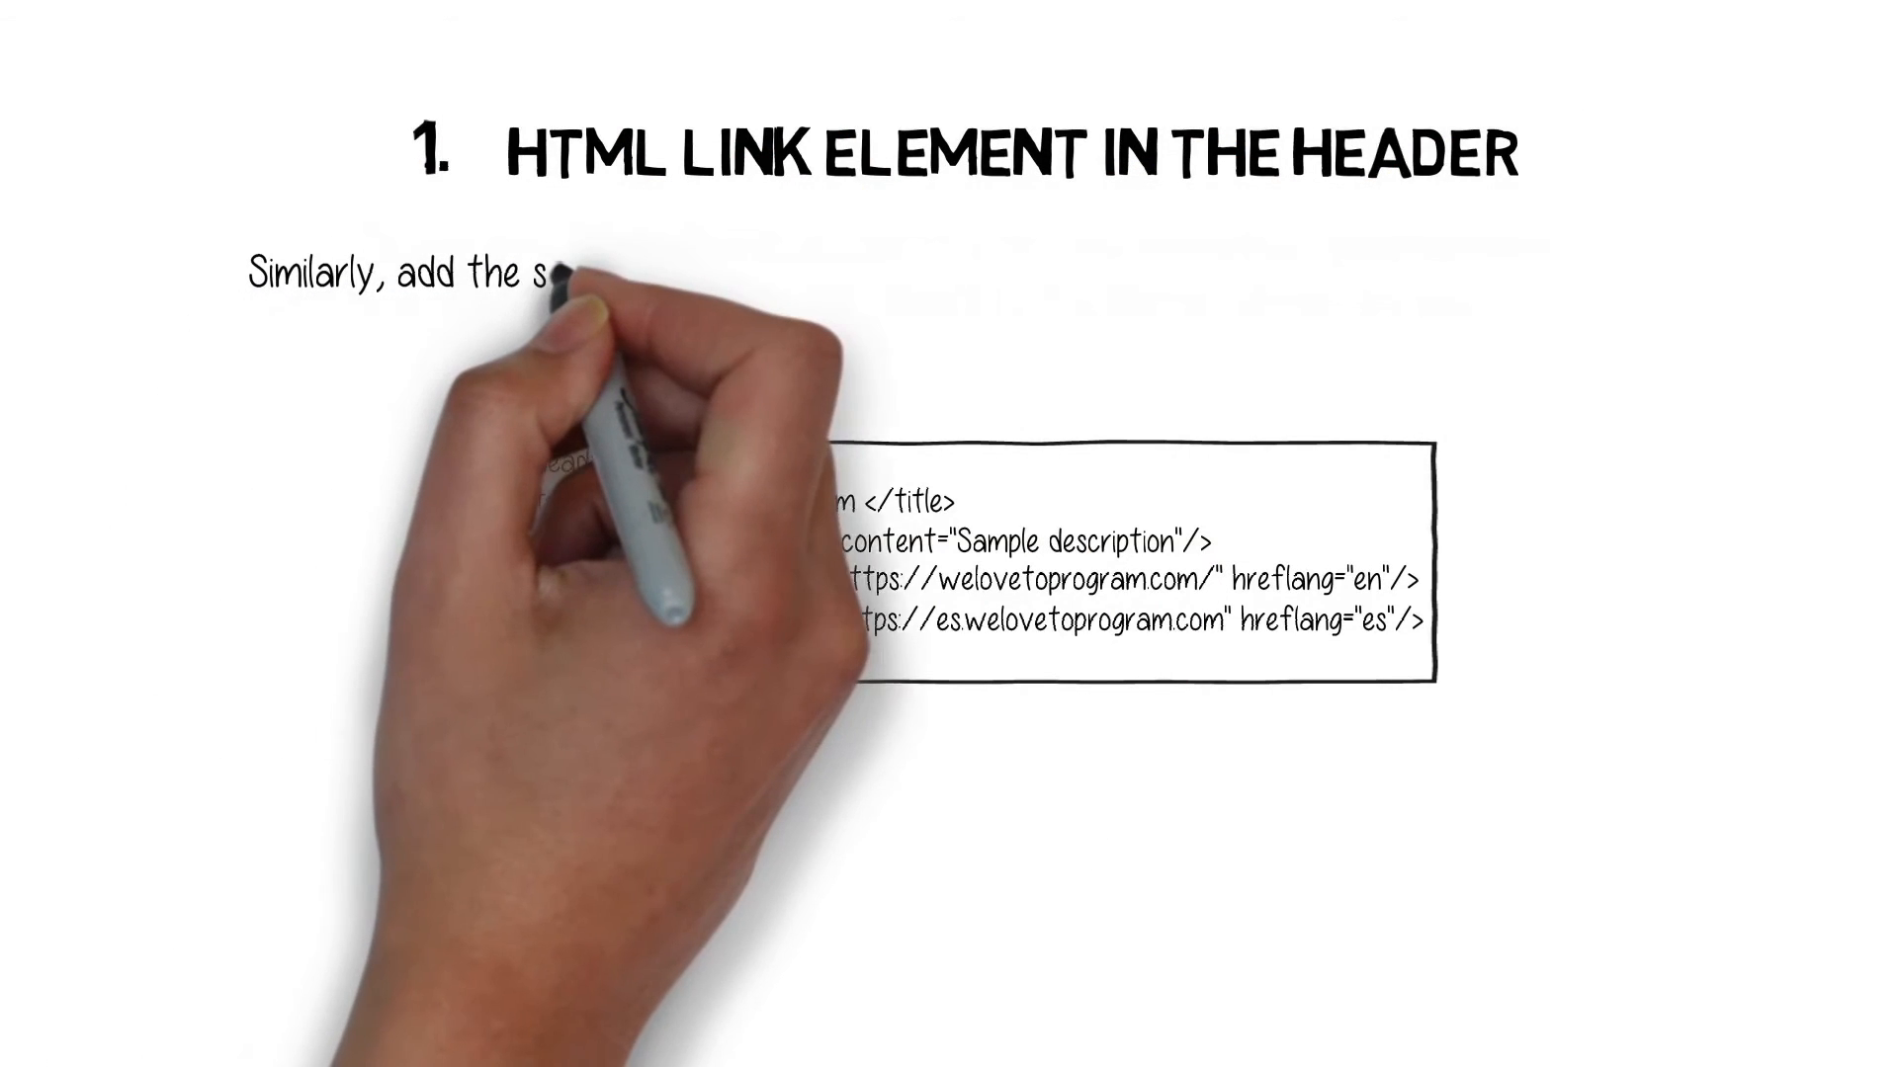